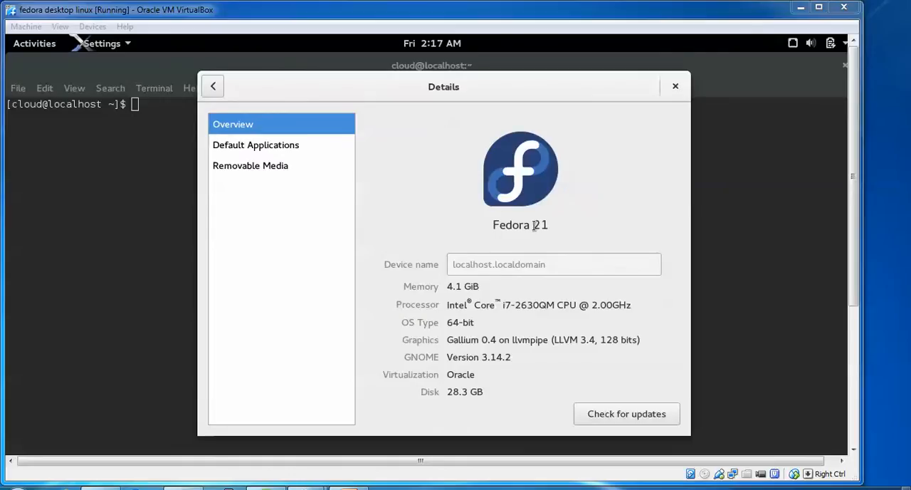
mouse_move(644, 107)
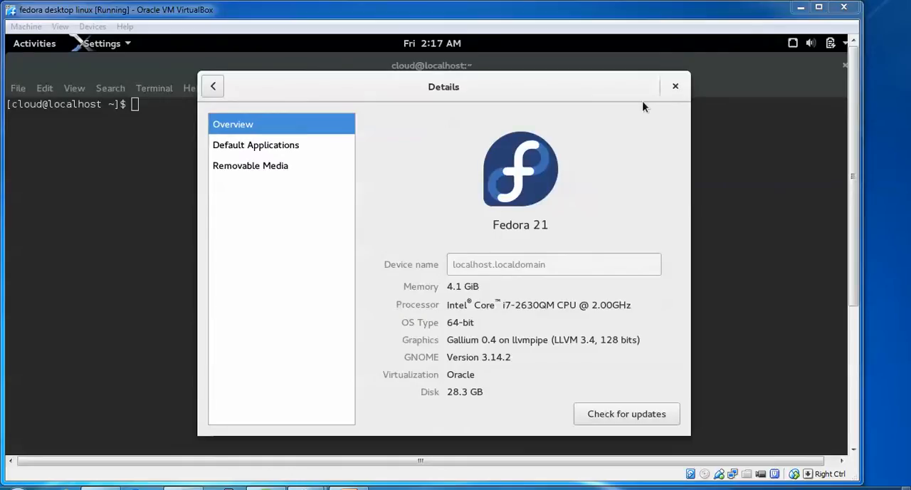
mouse_move(732, 228)
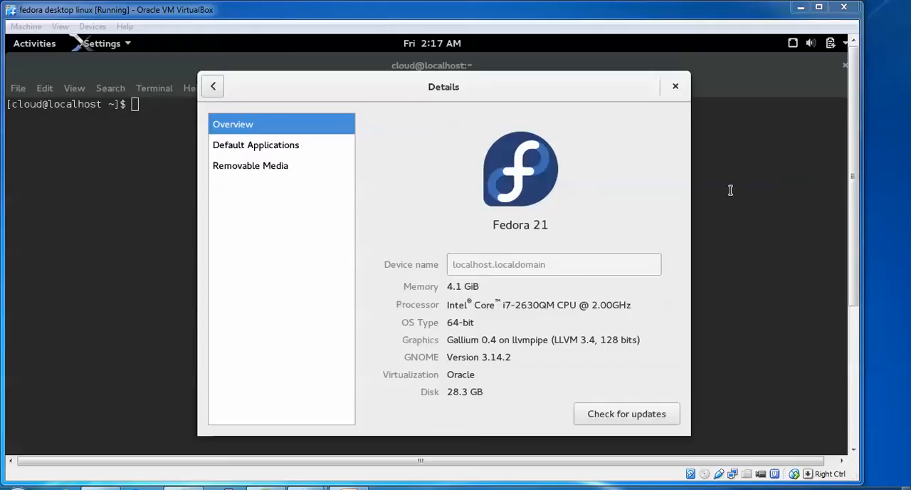
mouse_move(542, 279)
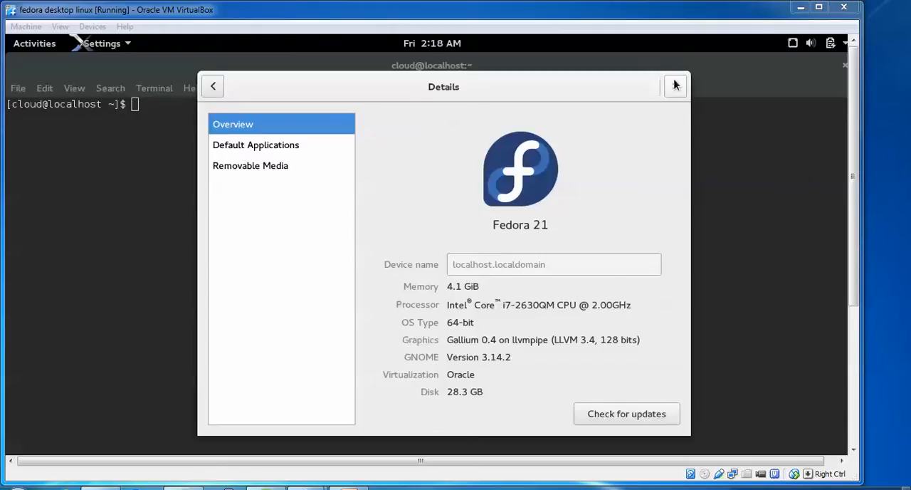
Close the system details window and become root with su in the terminal
click(675, 86)
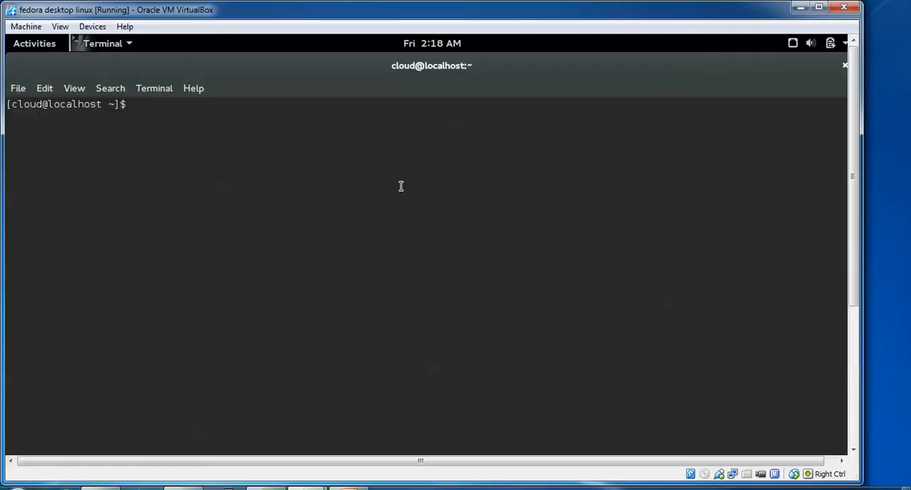
text(su)
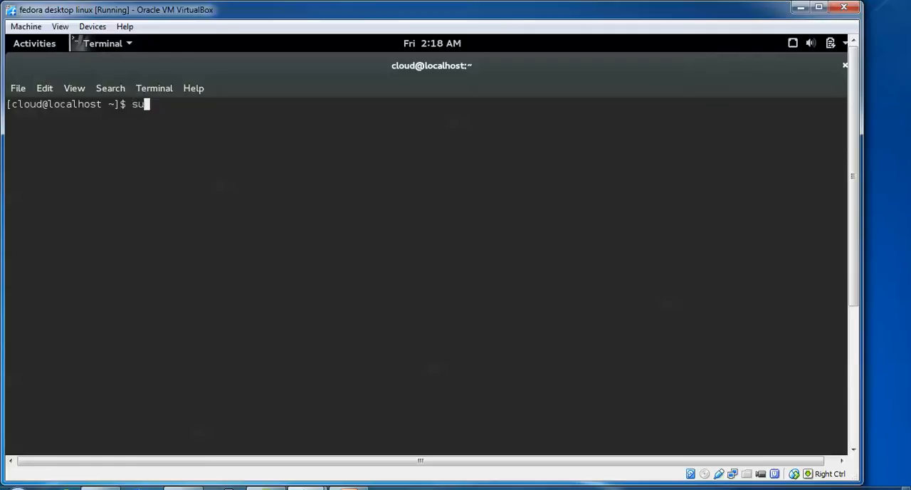
key(Return)
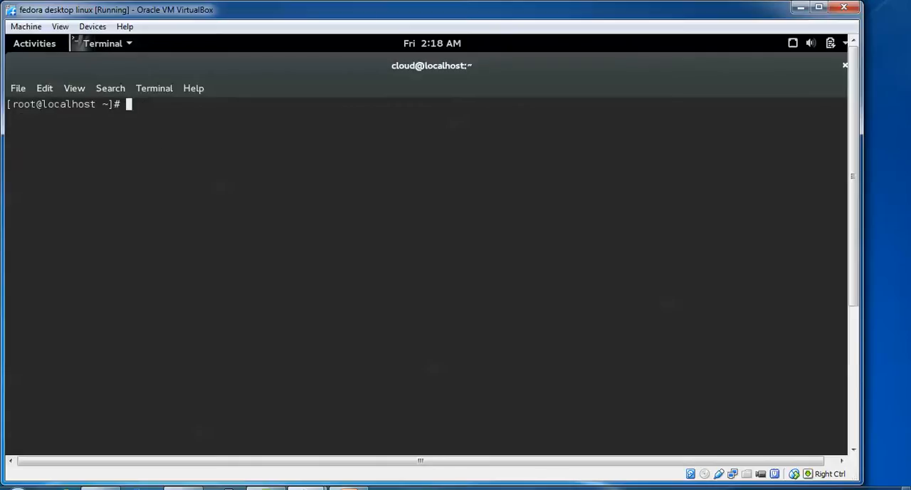
Run 'yum update' as root; 'reboot' is typed but cleared without running
text(yum u)
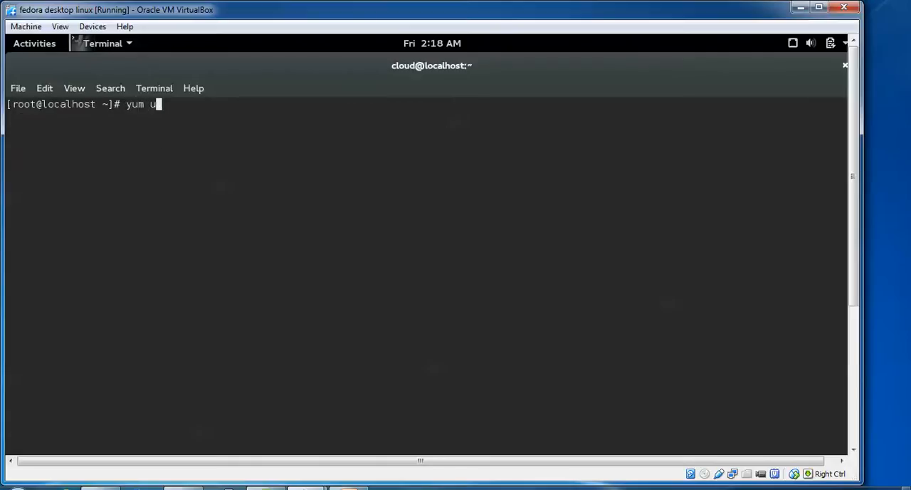
text(pdate)
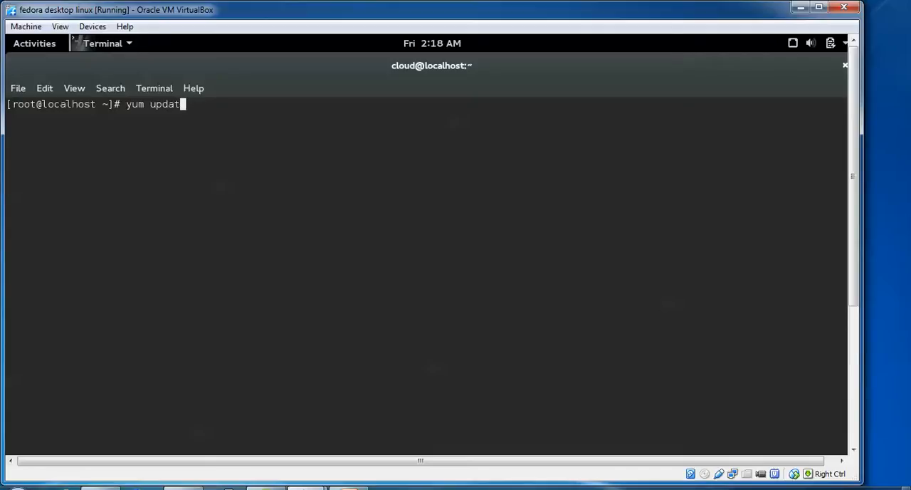
key(BackSpace)
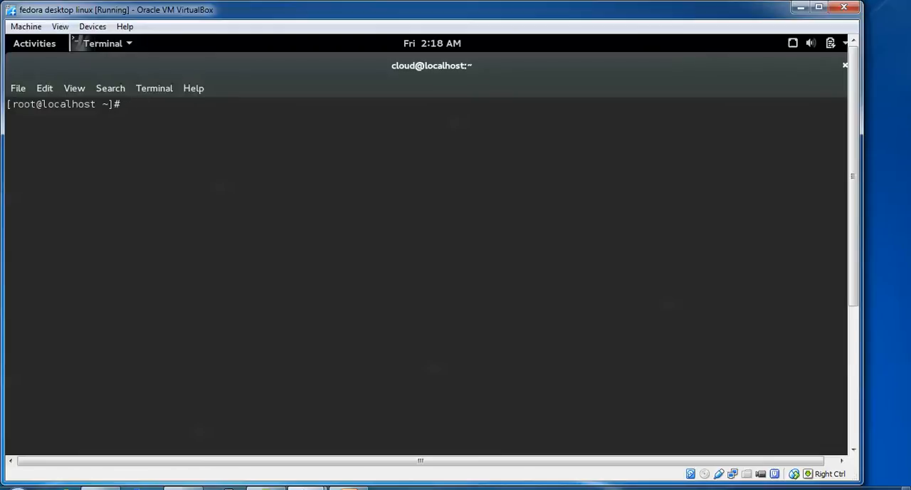
text(reboot)
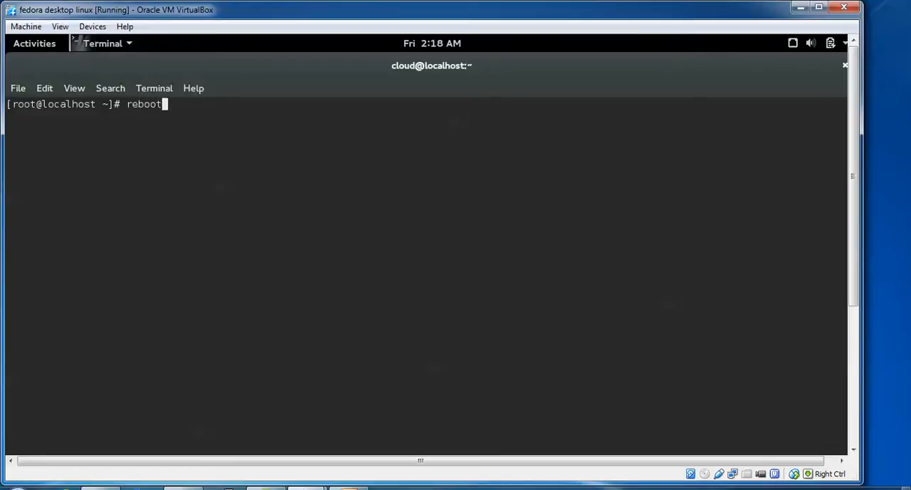
key(BackSpace)
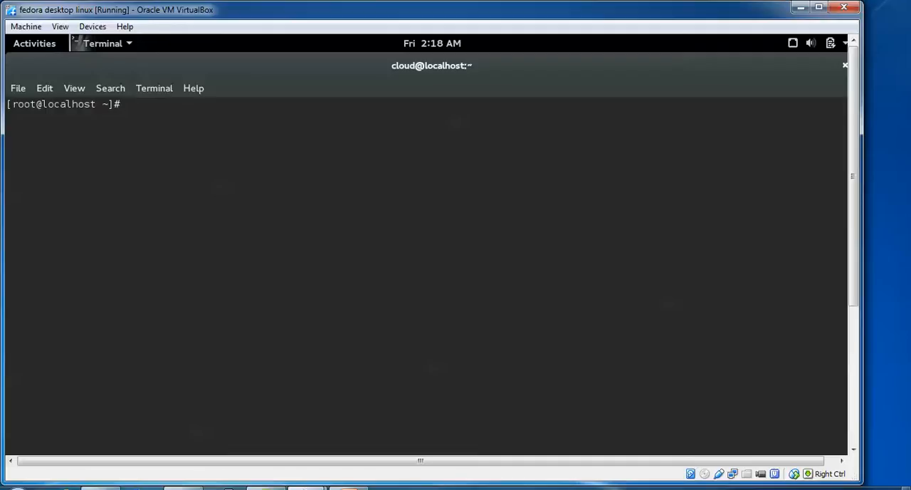
Run 'yum install fedup' and confirm with y at the 'Is this ok' prompt
text(yu)
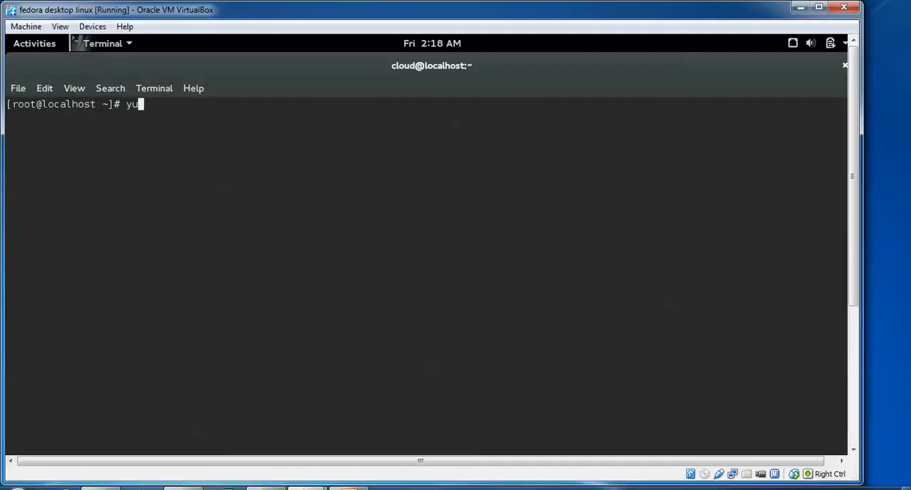
text(m ins)
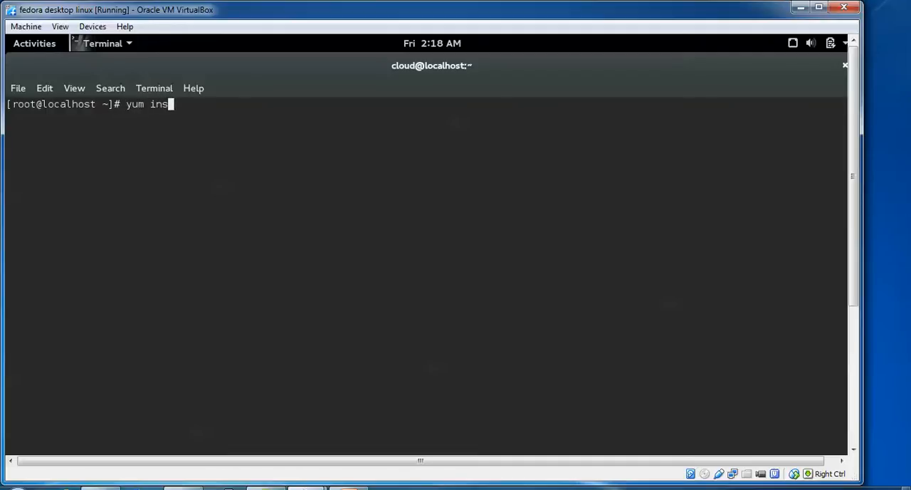
text(tall e)
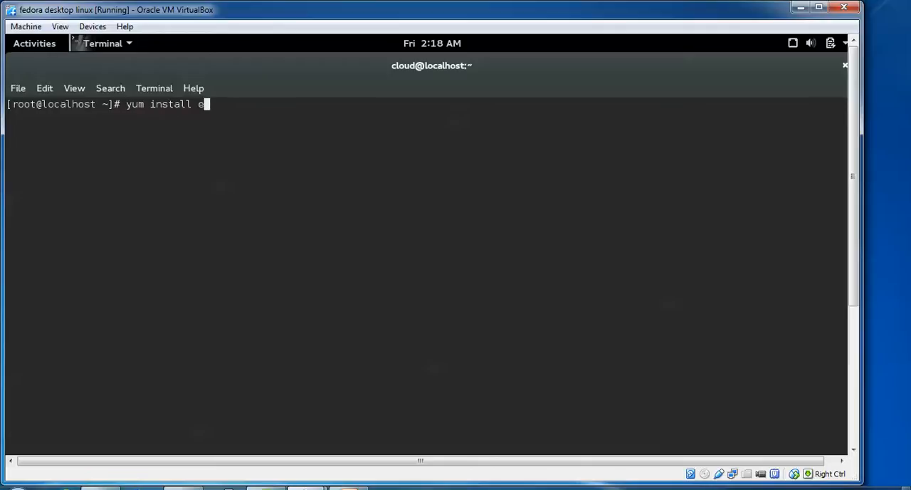
text(fedup)
key(Return)
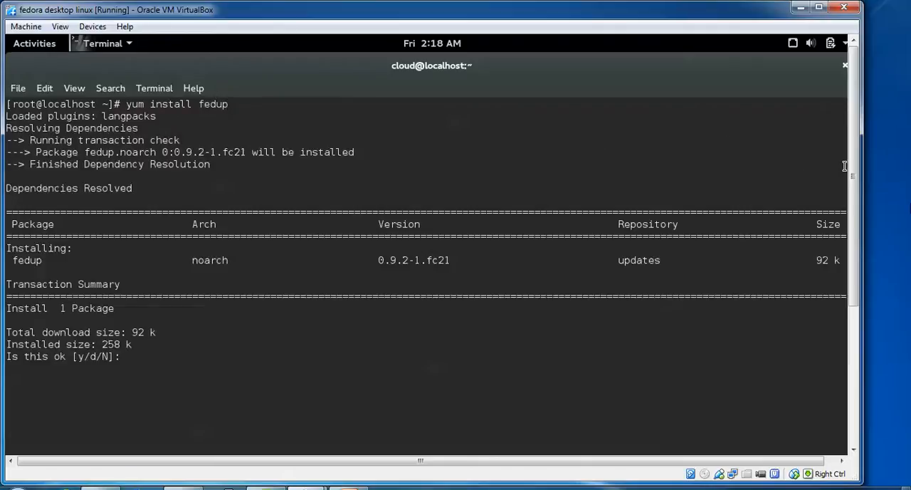
text(y)
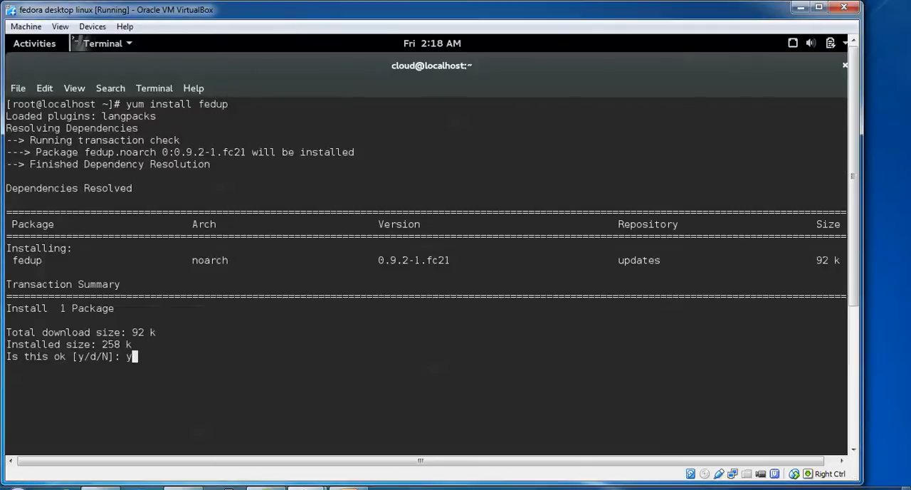
key(Return)
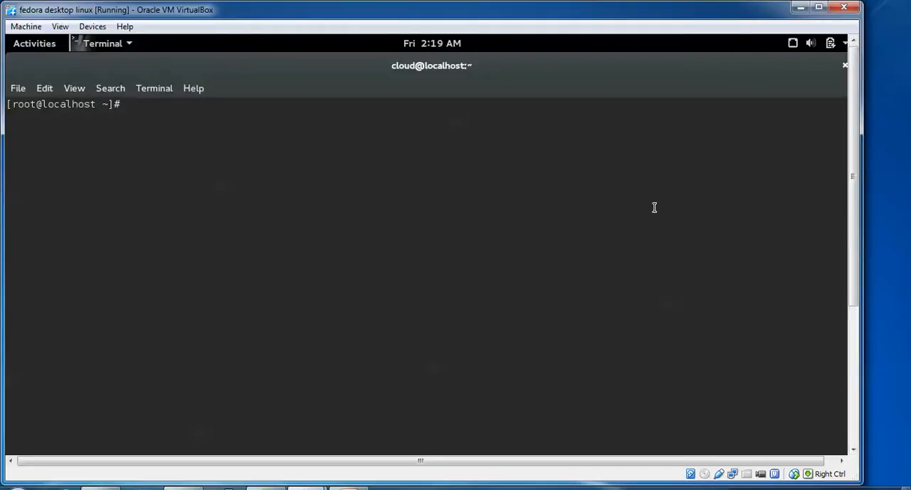
Run 'yum update fedup fedora-release' as root
text(yum install fedup)
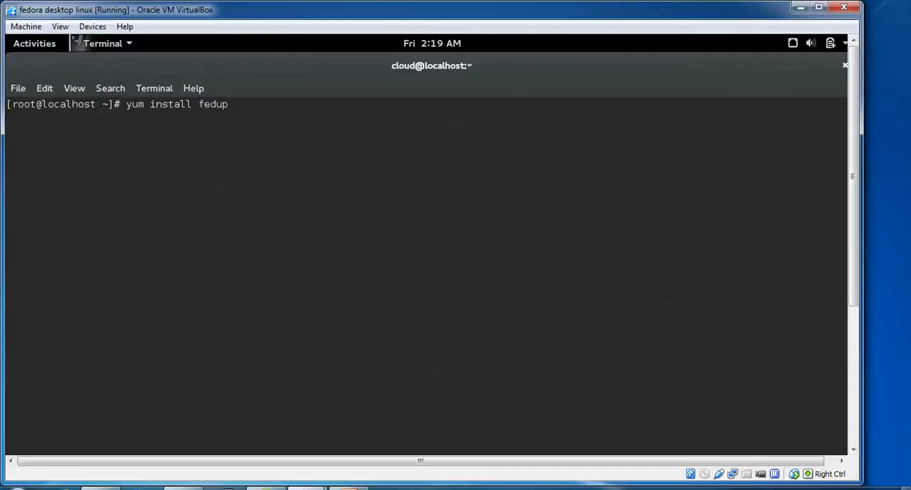
text(fedora)
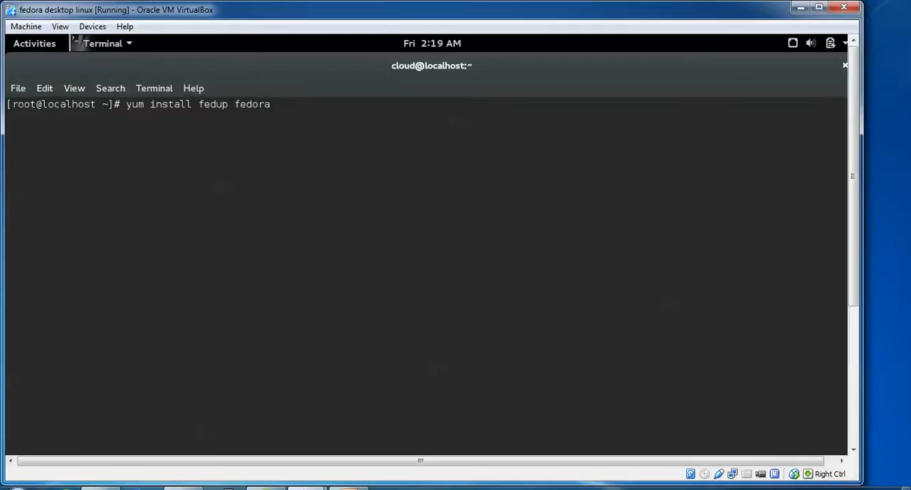
text(-rele)
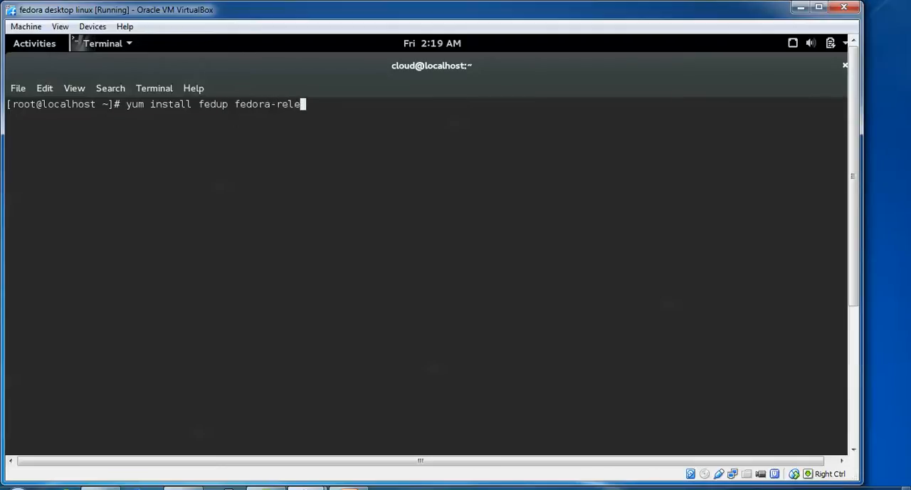
text(ase)
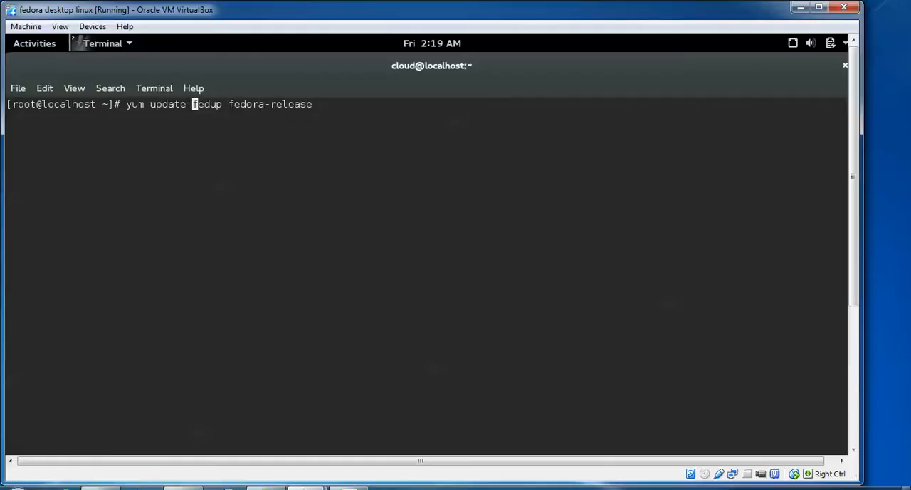
key(Return)
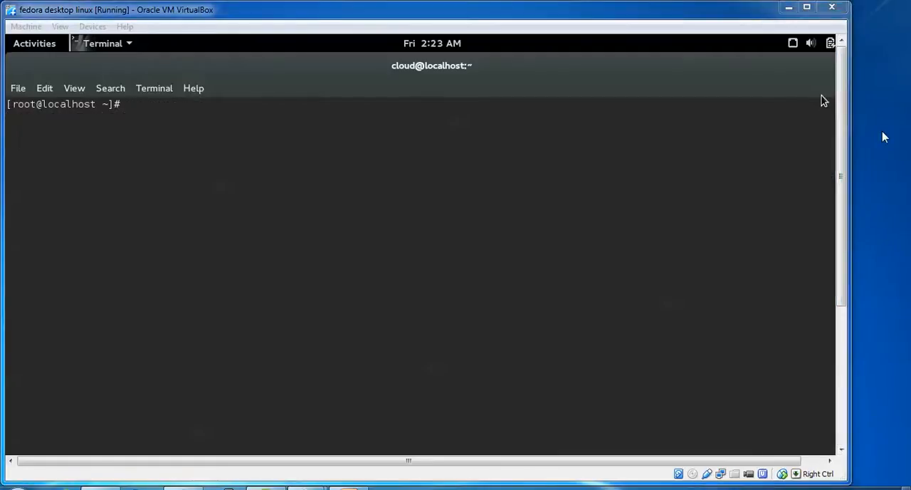
Correct a mistyped install to run 'yum update fedora-release'
text(yum)
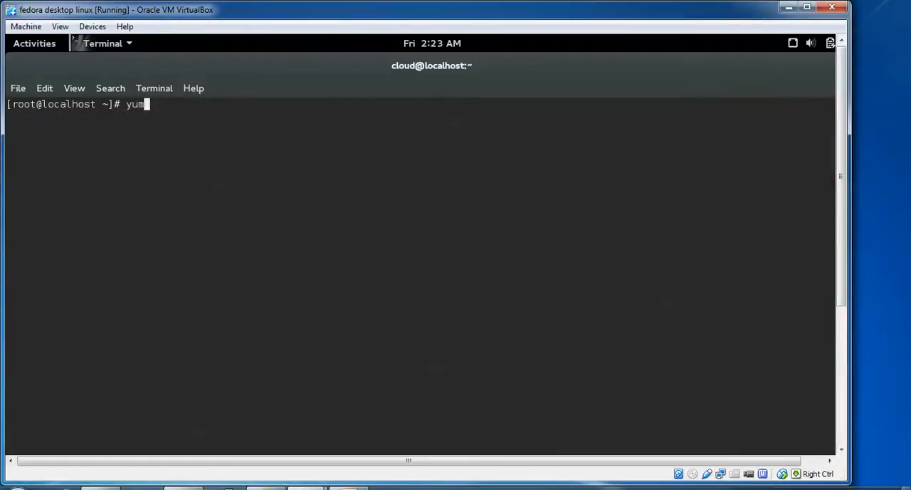
text(install fe)
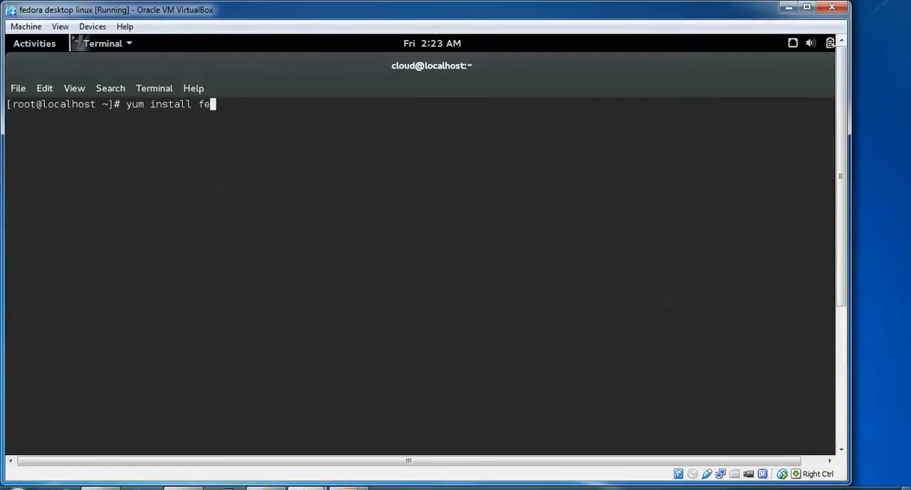
text(dora-)
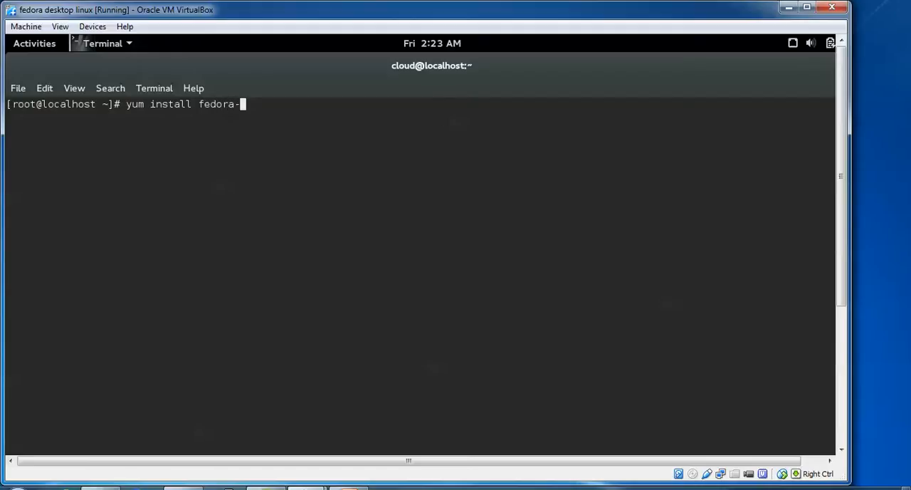
key(BackSpace)
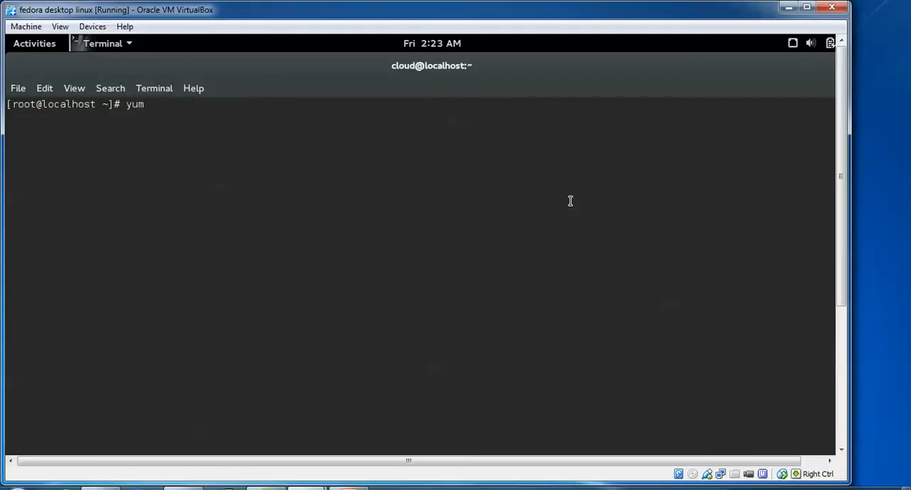
text(update)
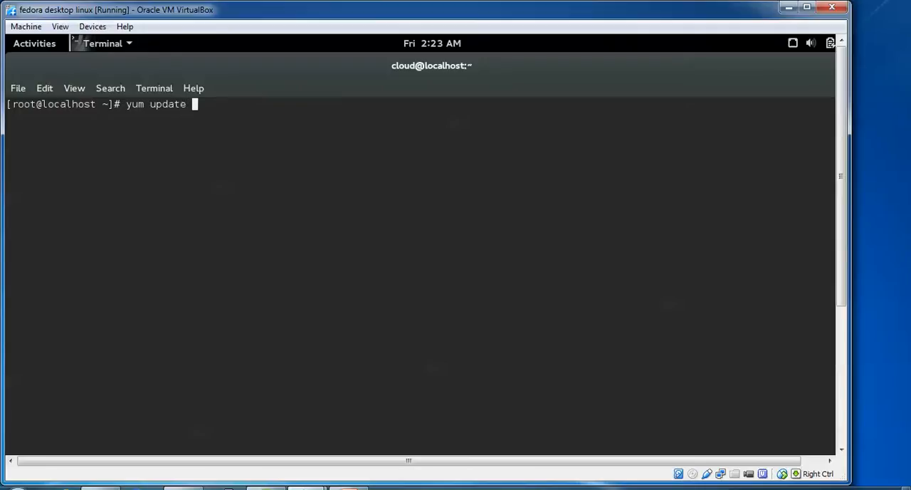
text(fedora)
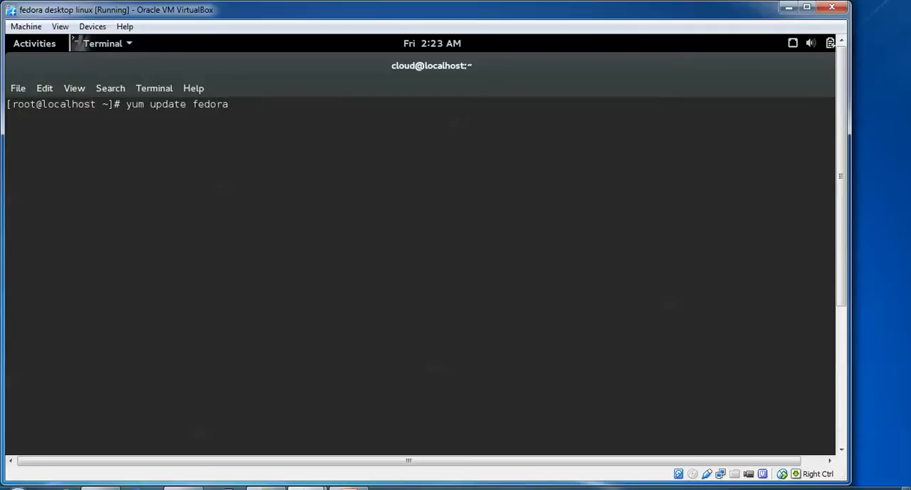
text(-release)
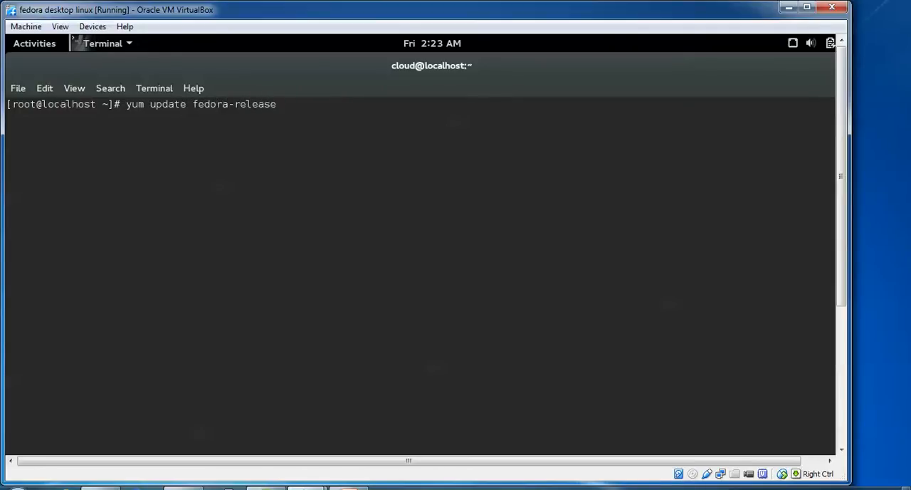
key(Return)
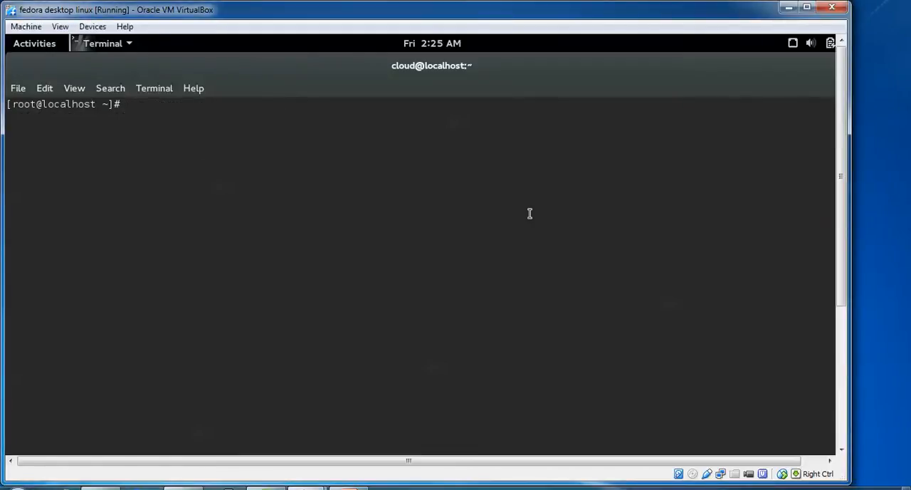
text(yum)
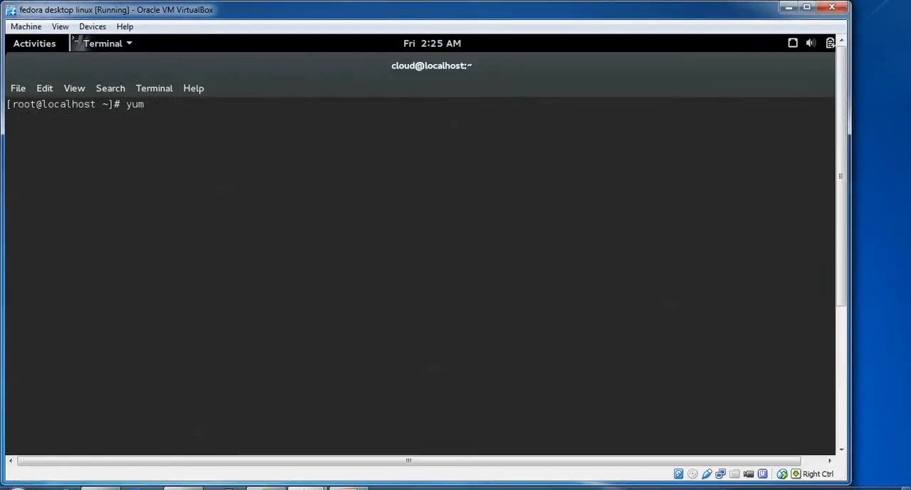
Run 'yum install fedora-upgrade', confirm its dependencies with y, then clear the screen
text(install)
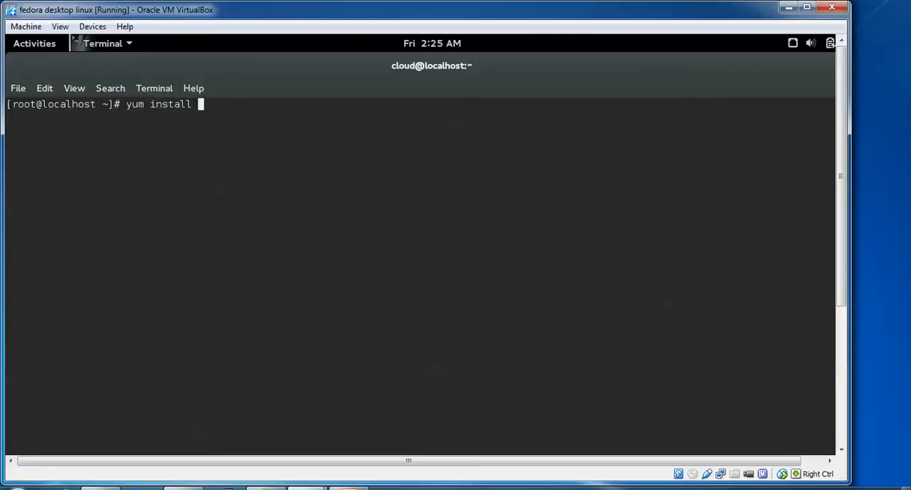
text(fedora)
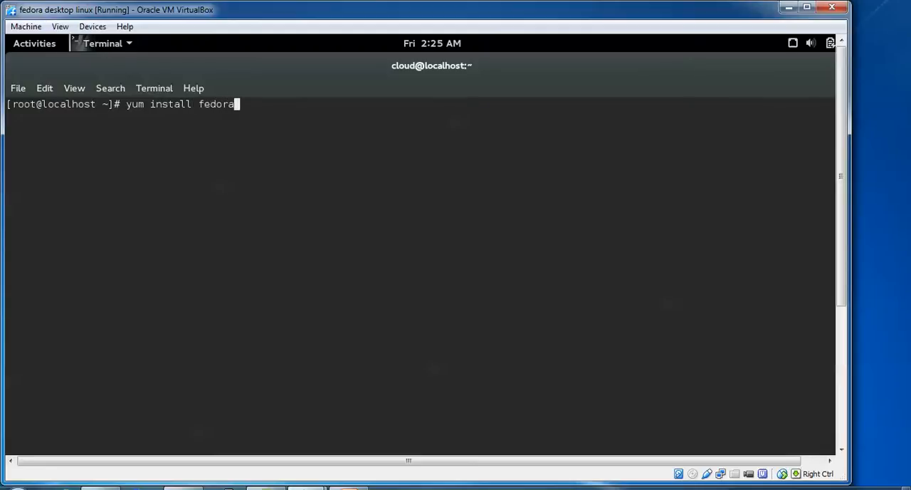
text(-upd)
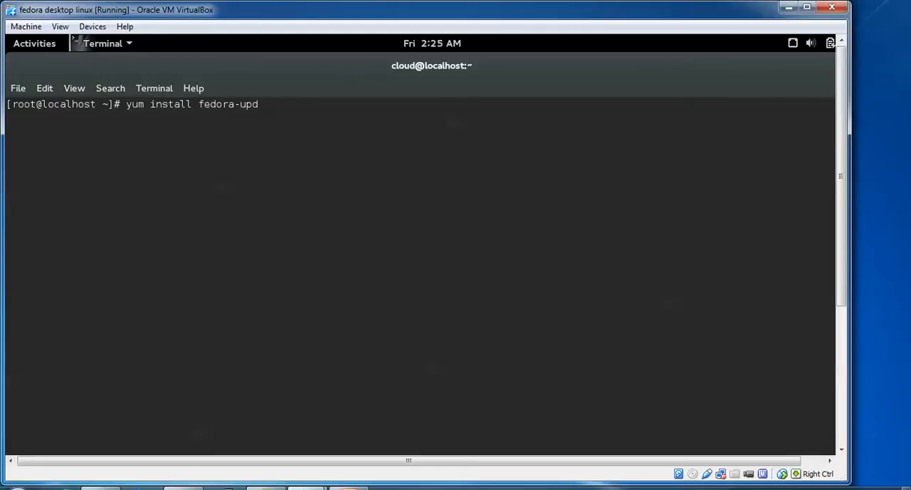
text(grade)
key(Return)
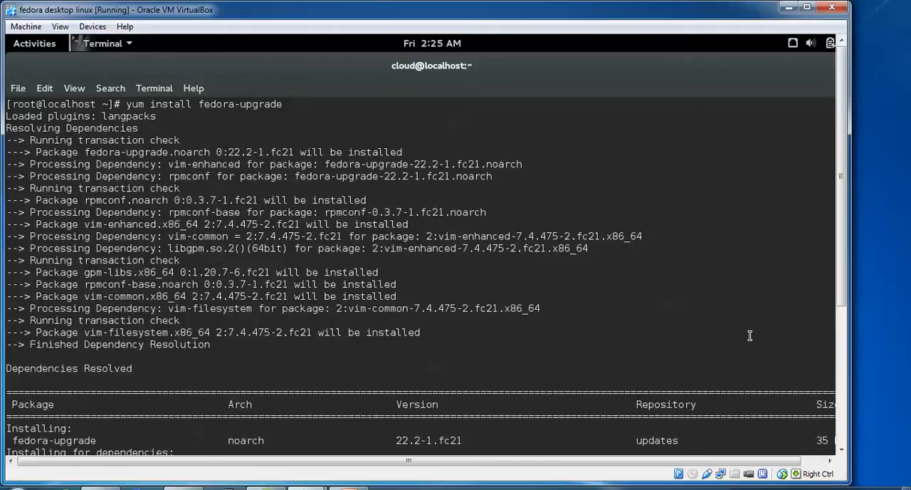
text(y/d/N]: y)
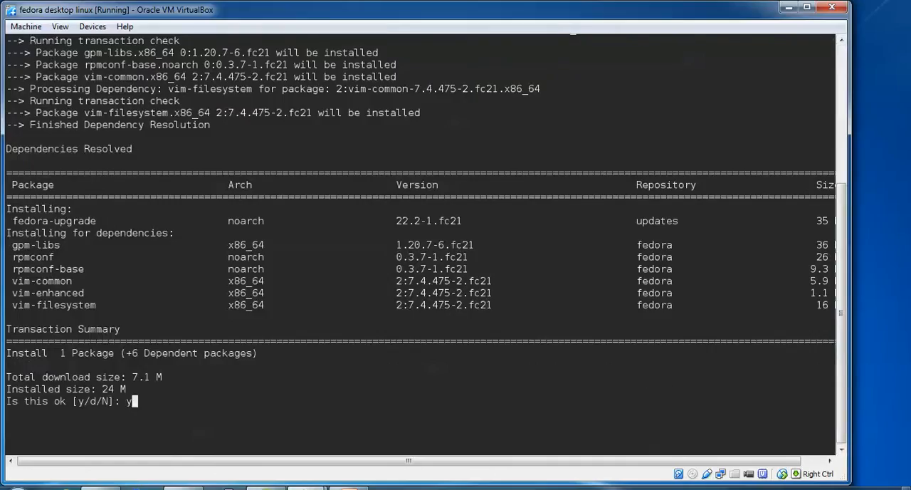
key(Return)
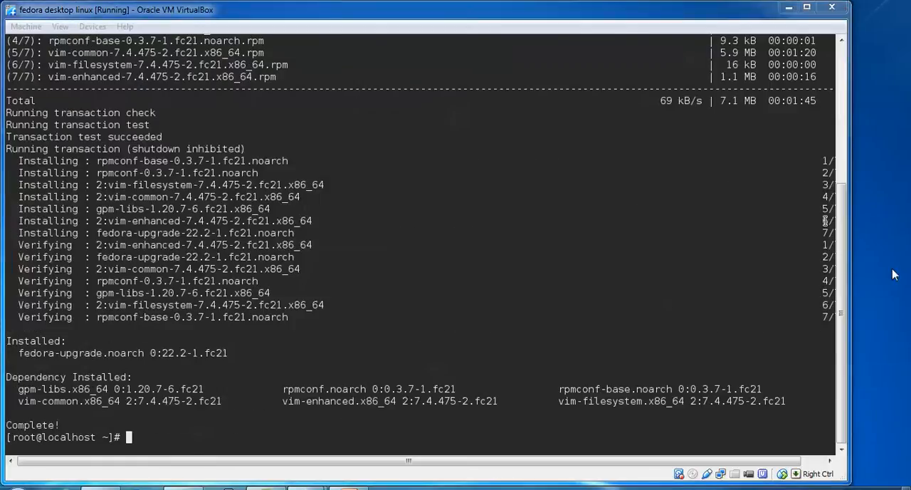
text(cl)
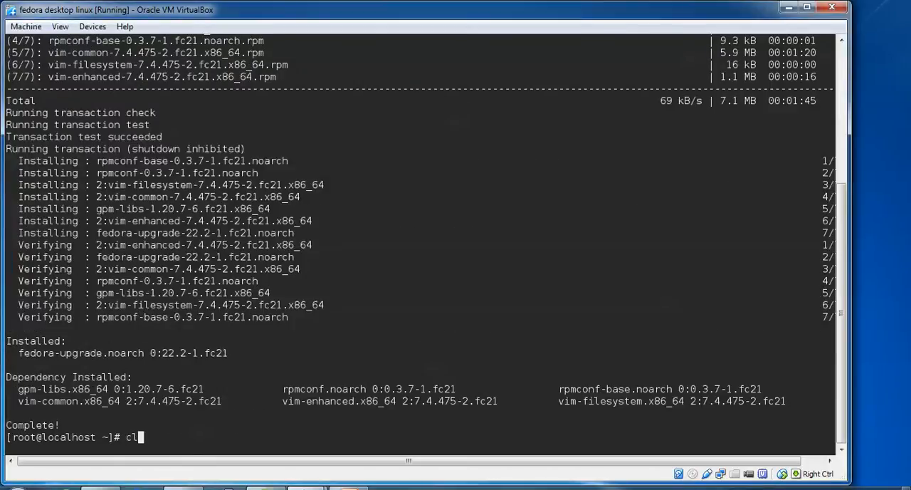
key(Return)
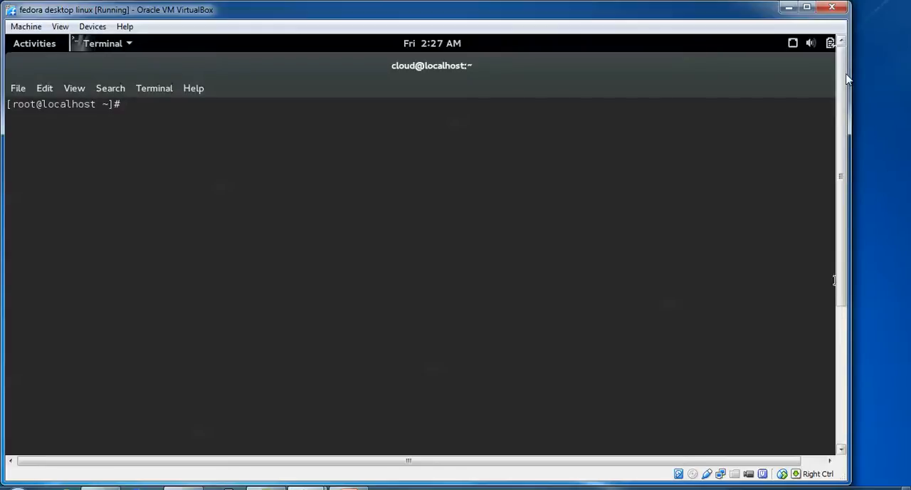
Run 'fedora-upgrade' past its warning and yum upgrade prompt, then clear the screen
text(yum install fedora-upgrade)
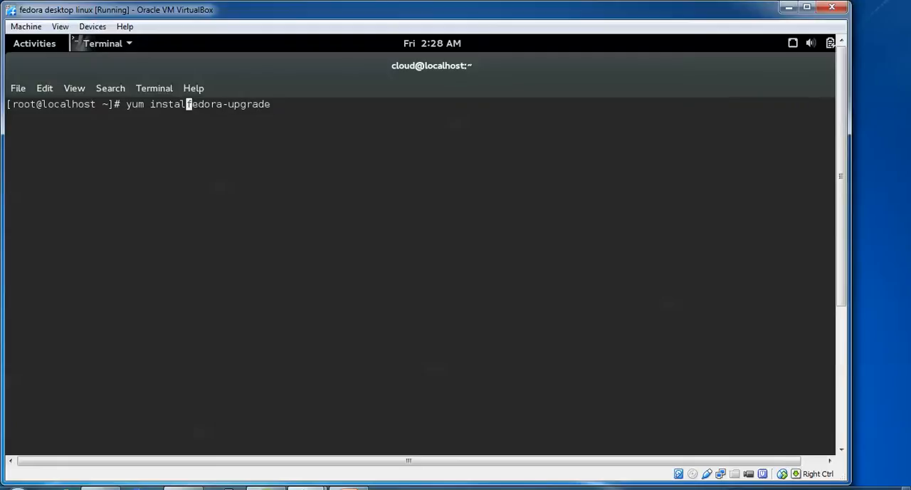
key(Return)
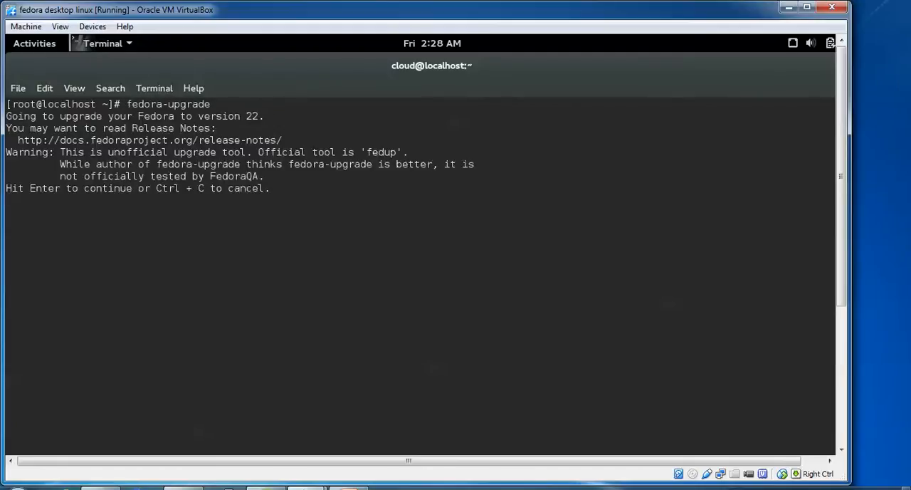
key(Return)
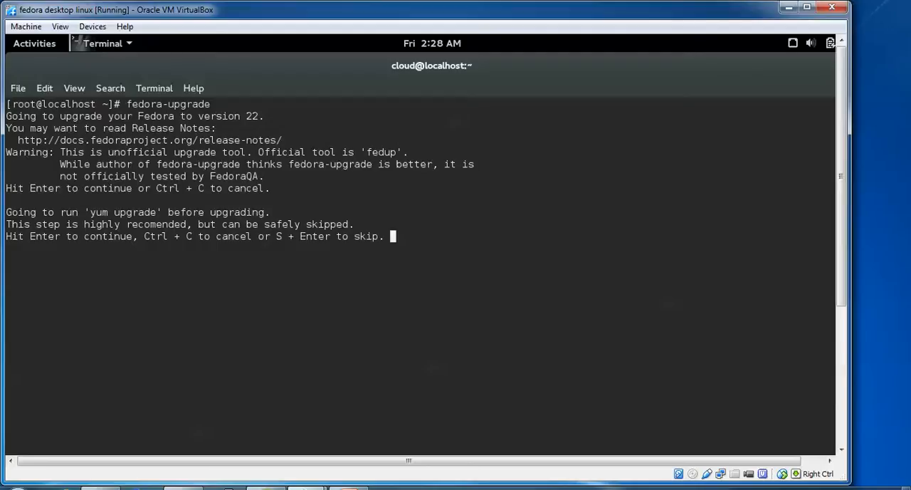
key(Return)
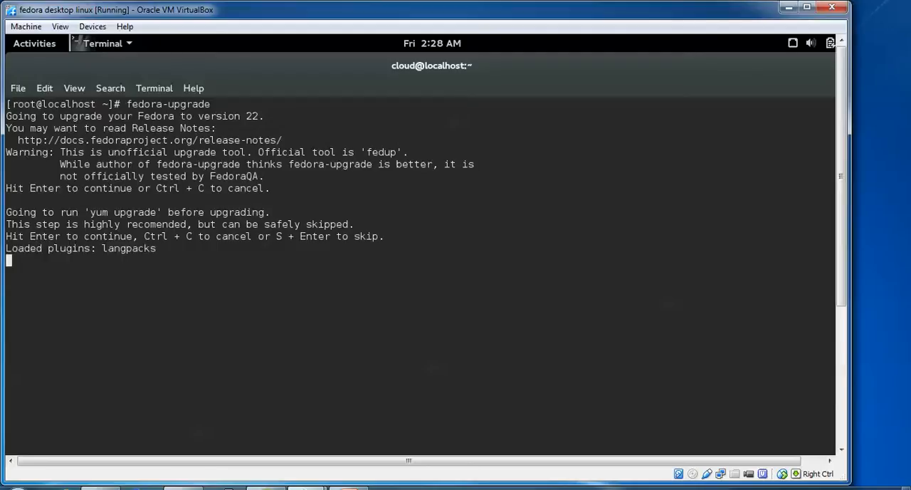
key(Return)
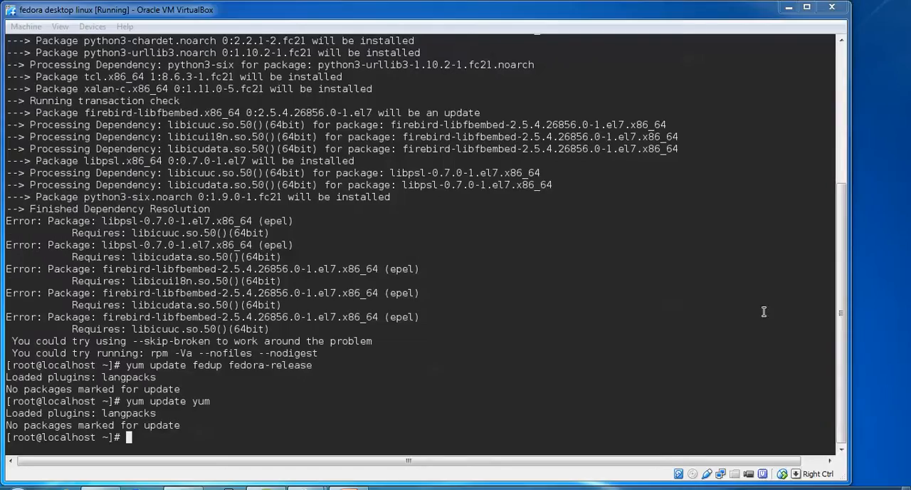
text(clear)
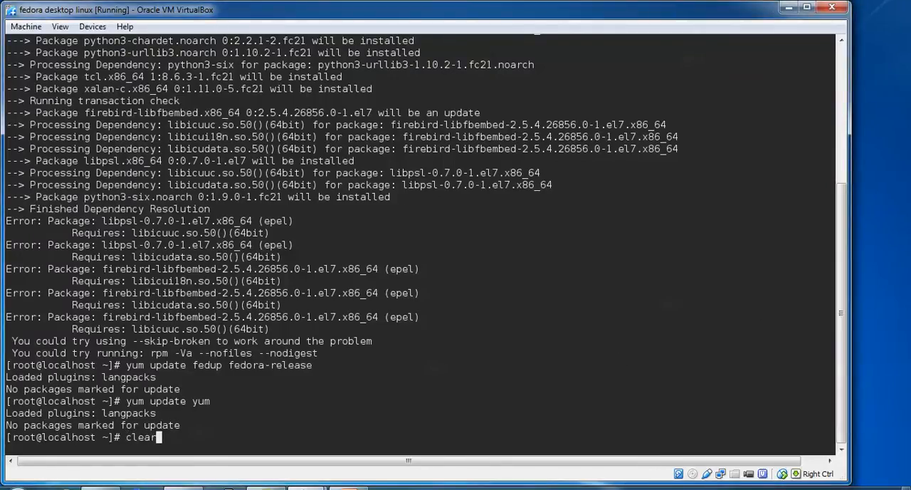
key(Return)
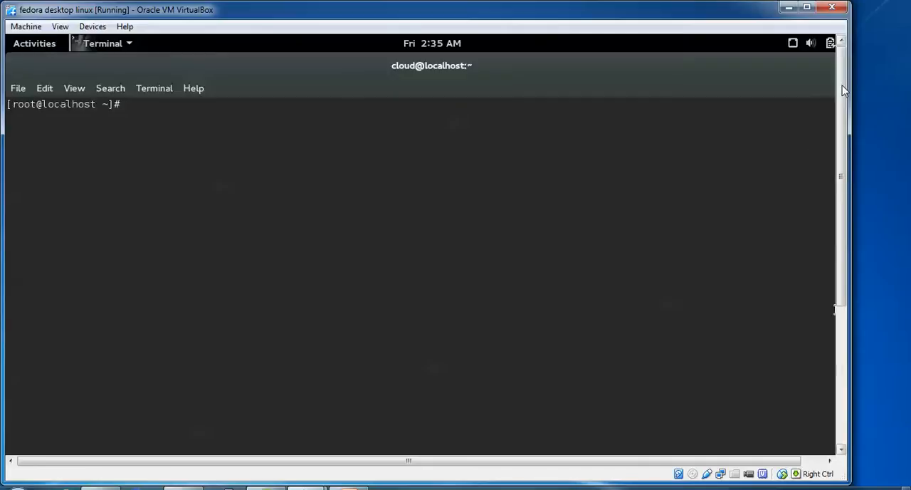
Run 'fedup --network 22', answering y to each GPG key import until it reports ready to reboot
text(fedu)
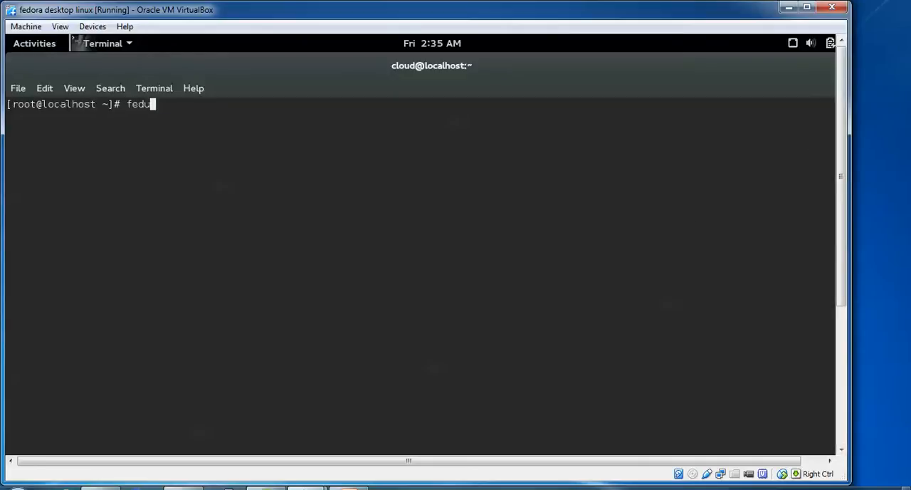
text(p --network 22)
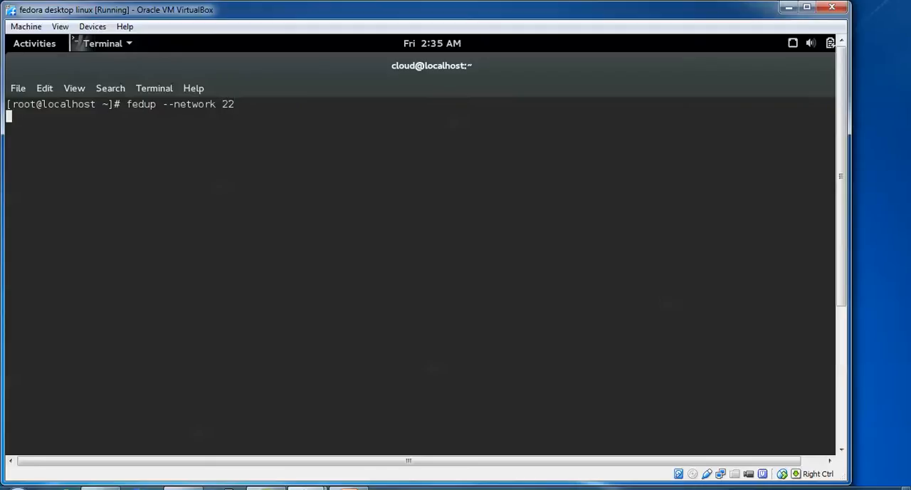
key(Return)
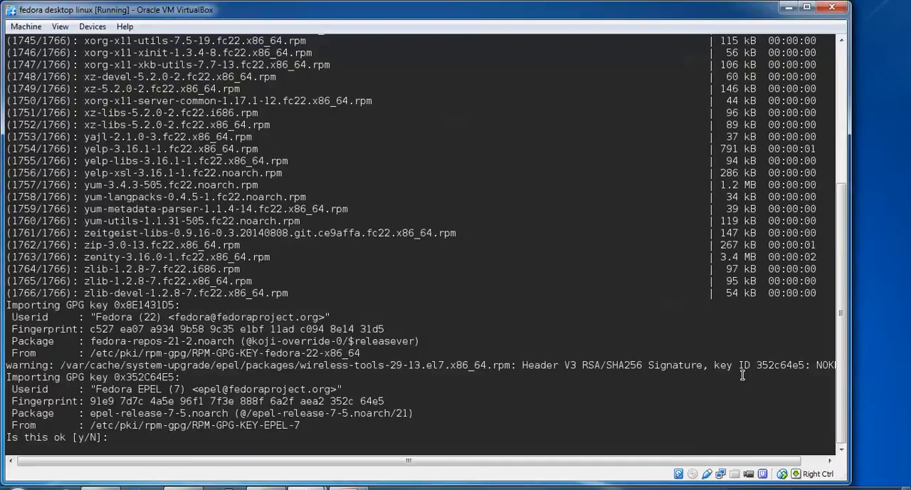
text(y)
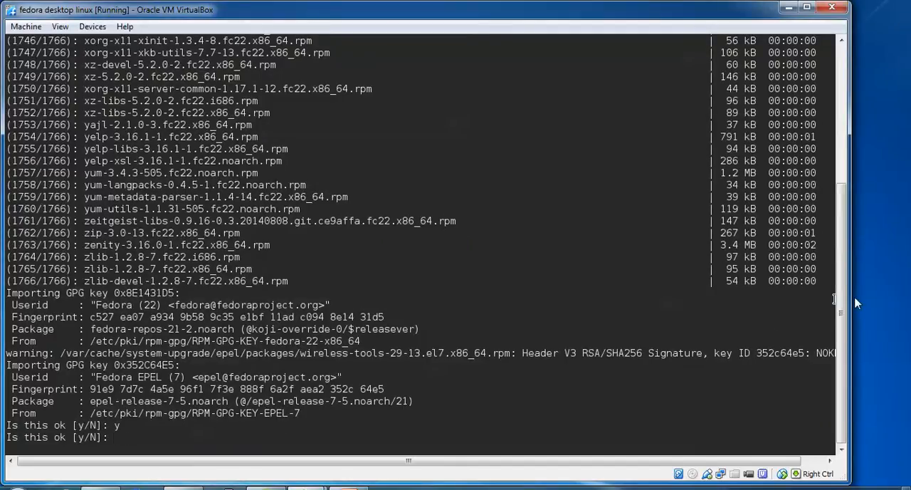
mouse_move(761, 323)
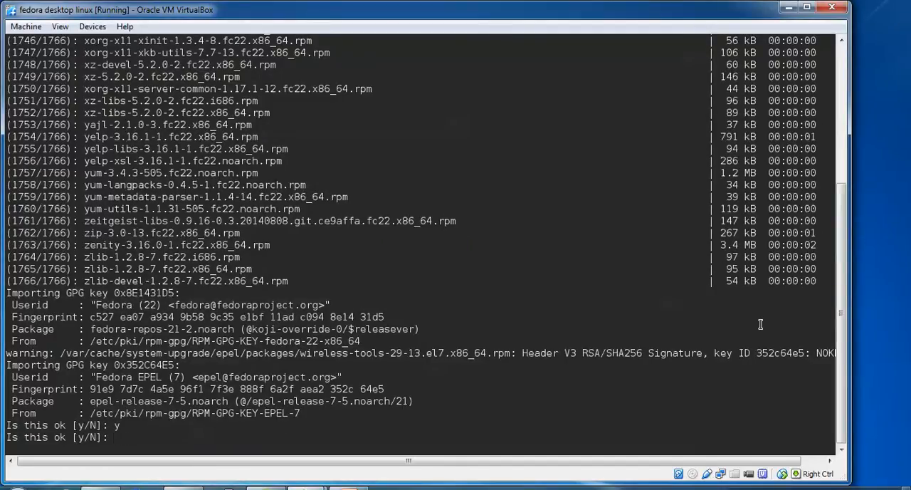
text(y)
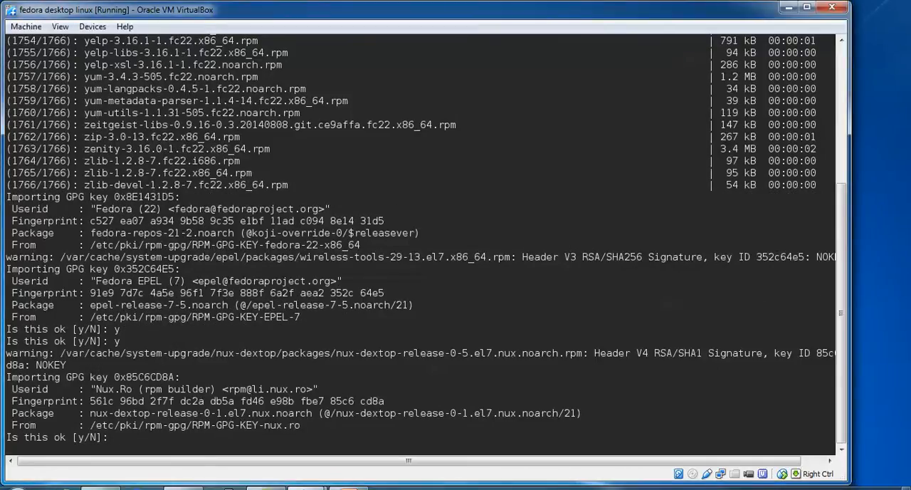
text(y)
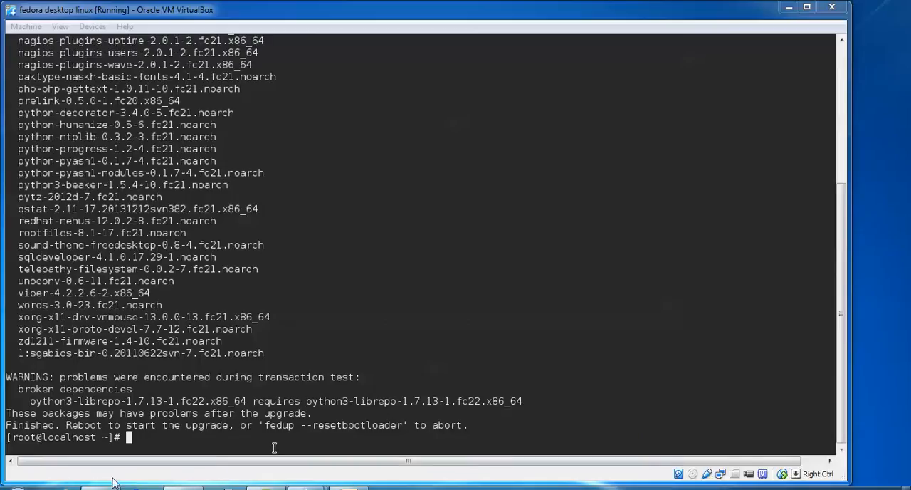
mouse_move(367, 383)
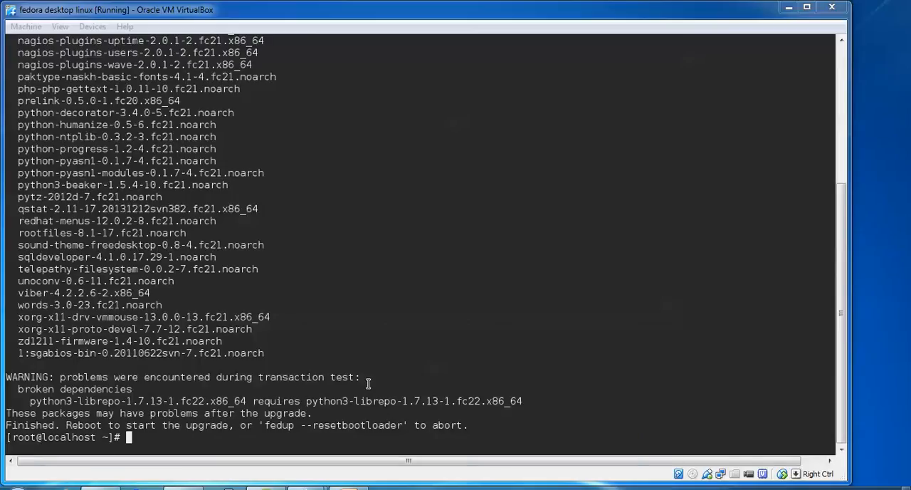
mouse_move(415, 370)
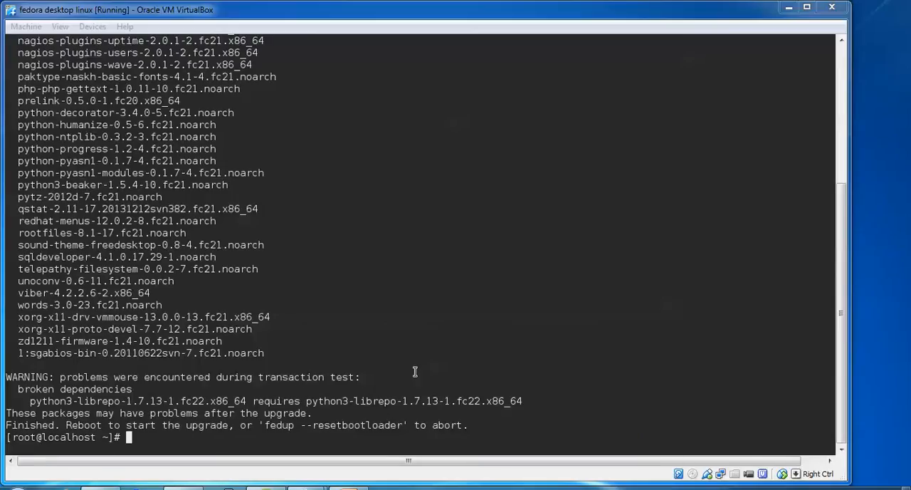
mouse_move(817, 88)
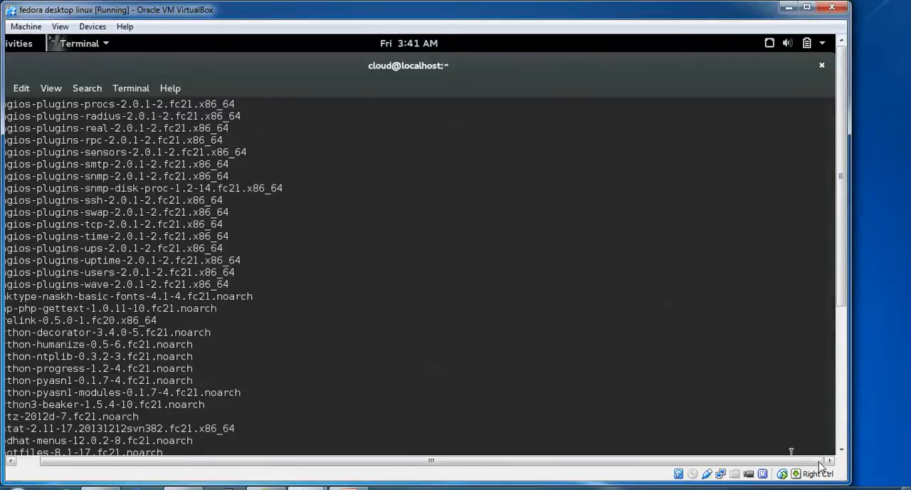
Restart the Fedora VM via the GNOME system menu's Power Off dialog to start the upgrade
click(822, 43)
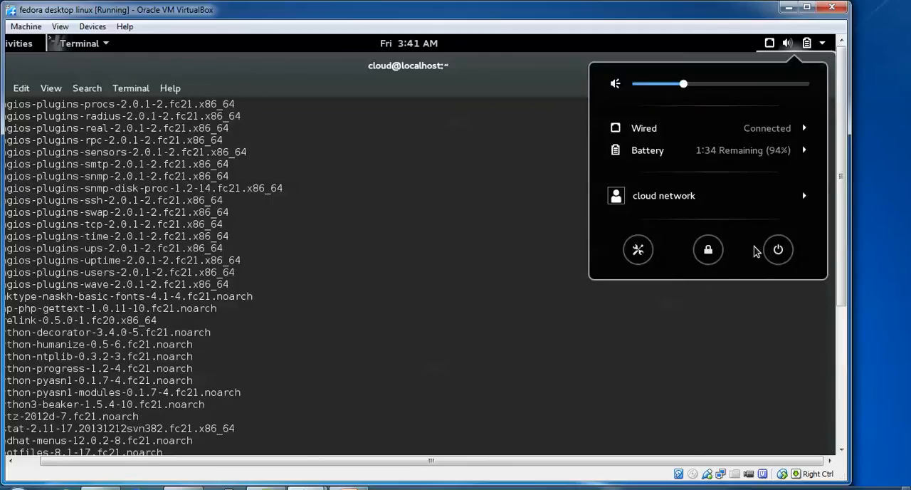
click(778, 250)
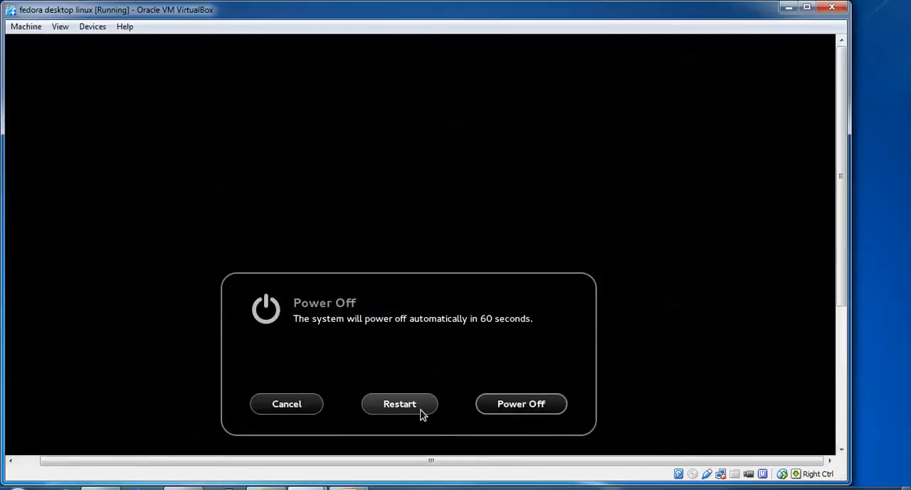
click(806, 8)
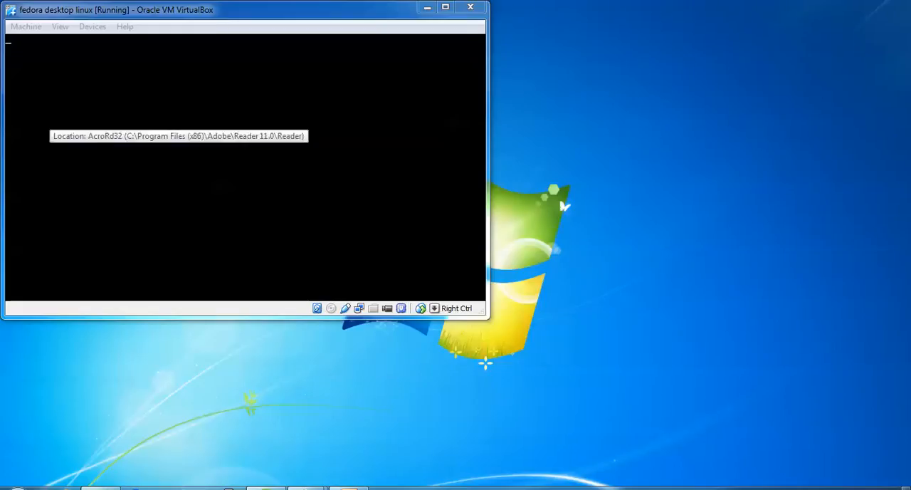
mouse_move(677, 183)
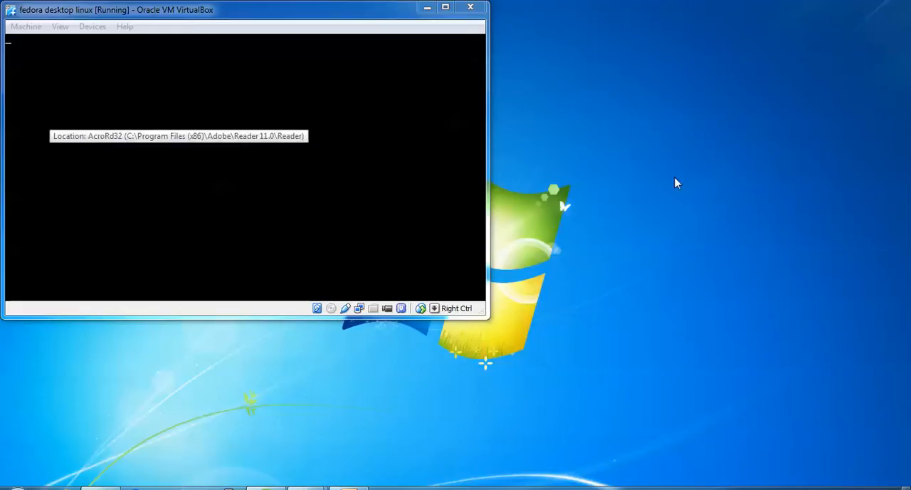